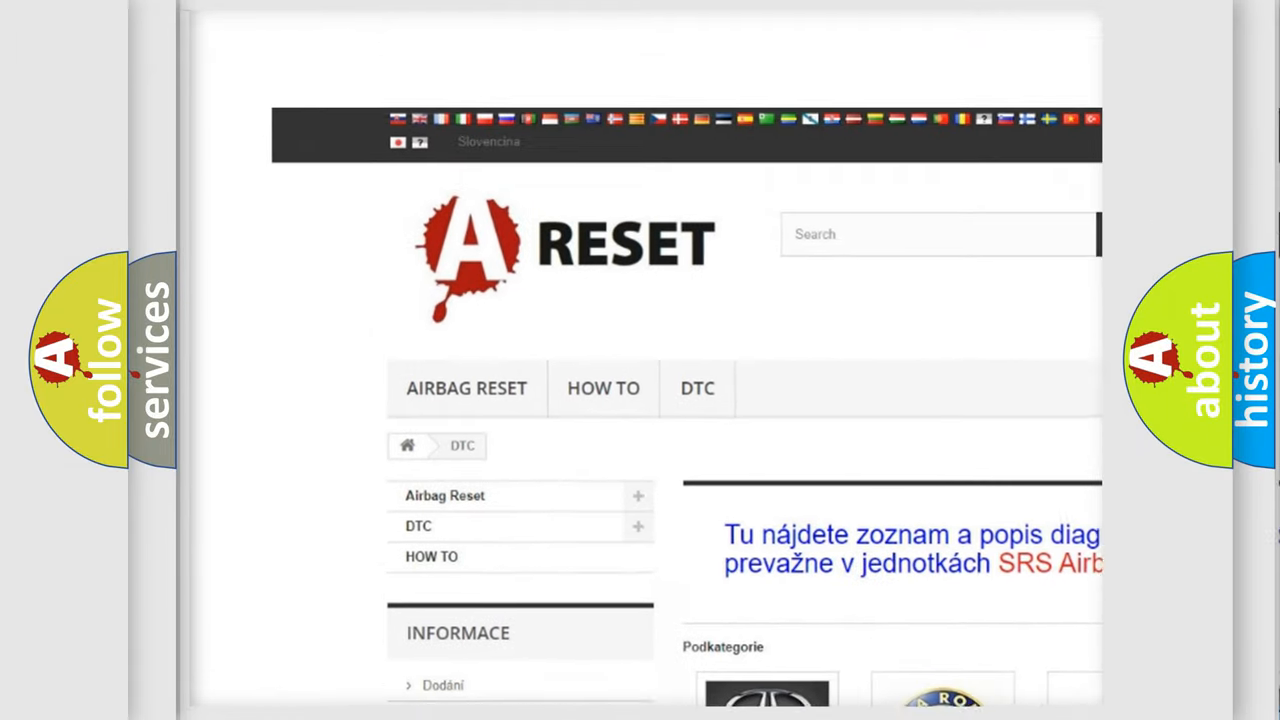
Open the ALFA ROMEO DTC page and scroll through its diagnostic code subcategories
scroll("down", 3)
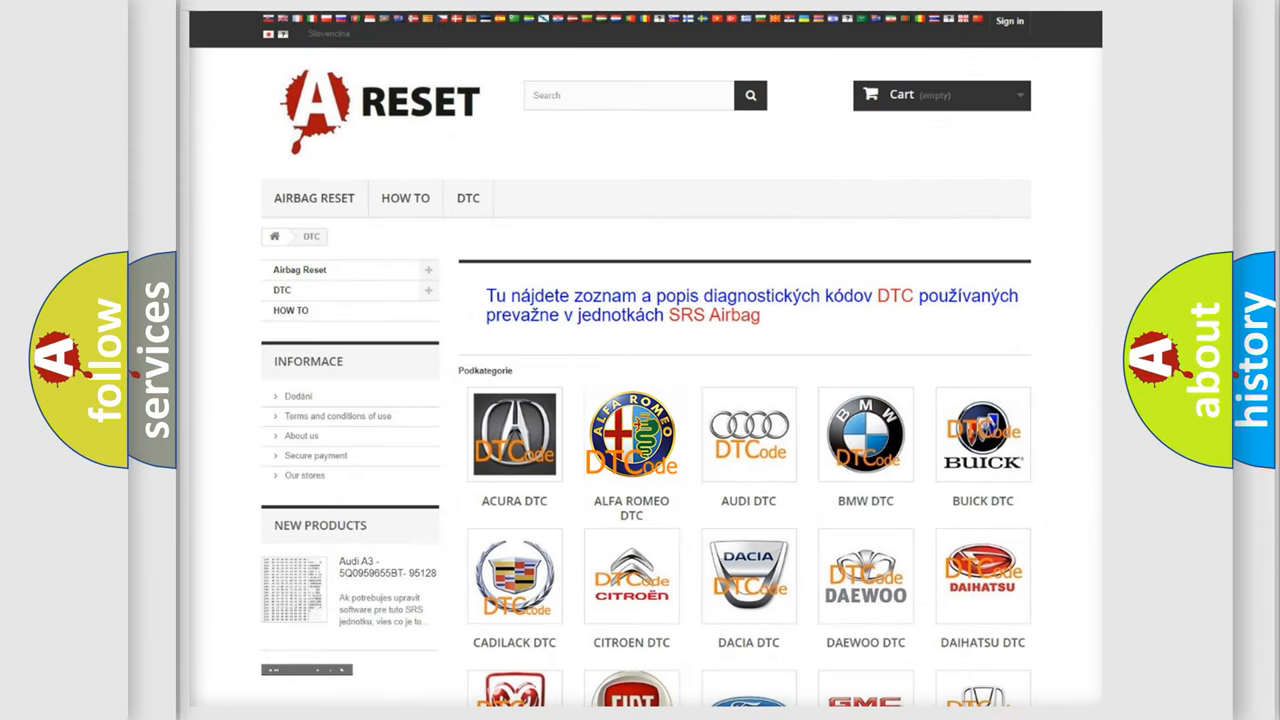
left_click(631, 434)
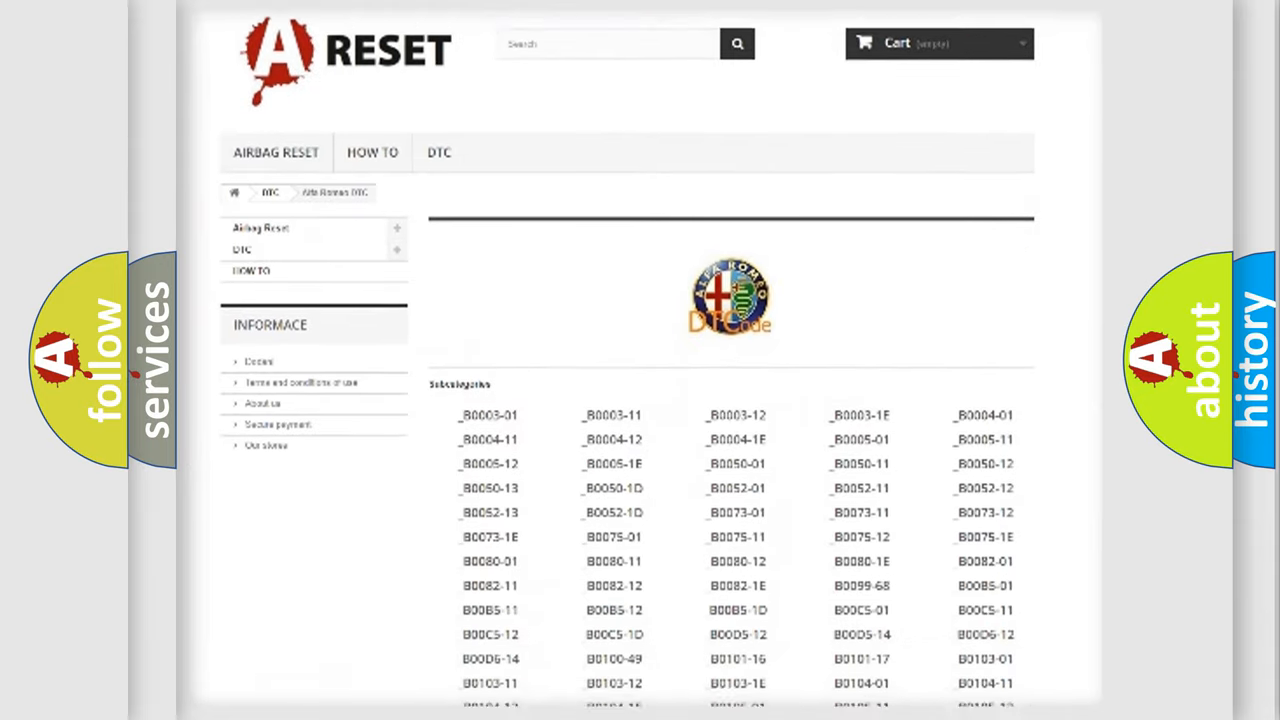
scroll("down", 3)
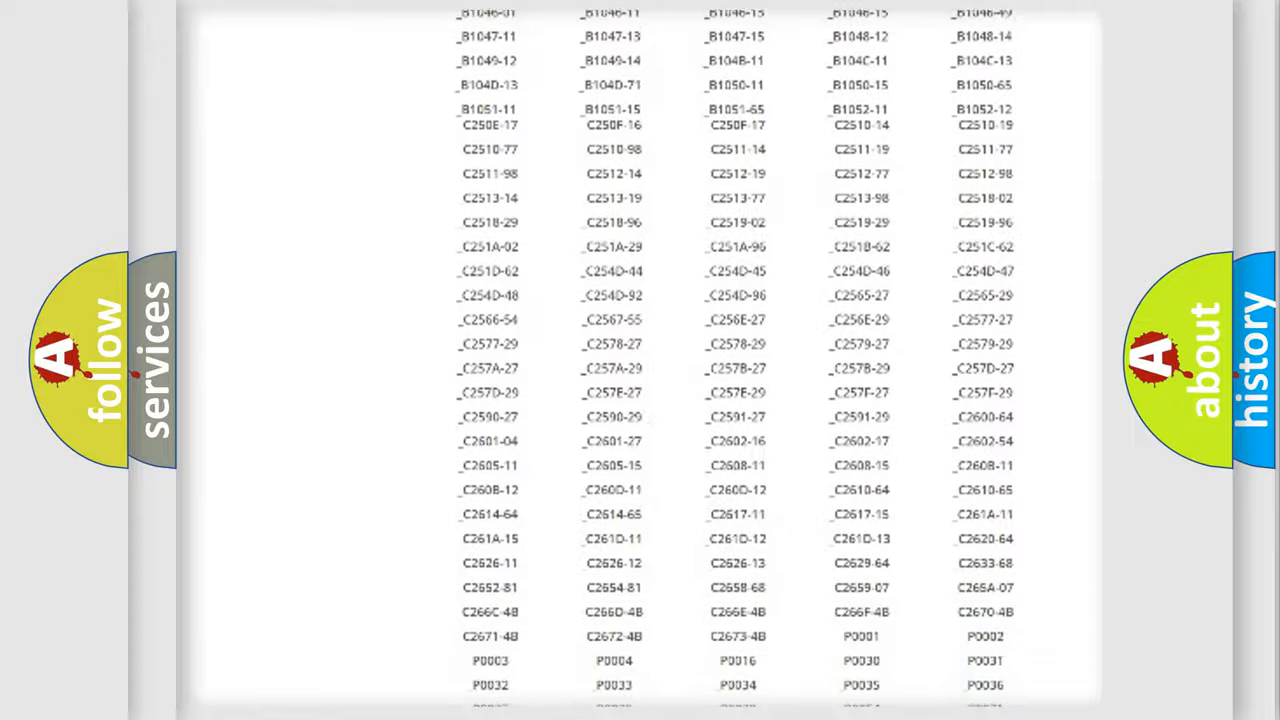
scroll("up", 3)
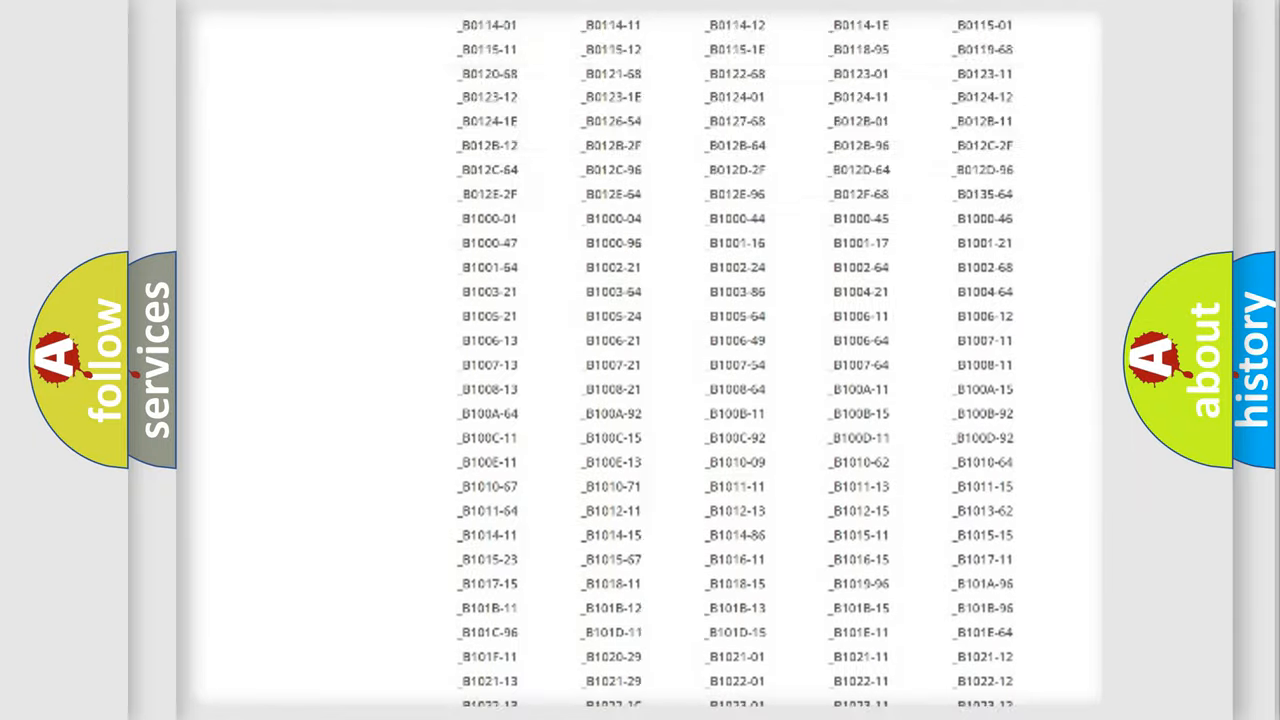